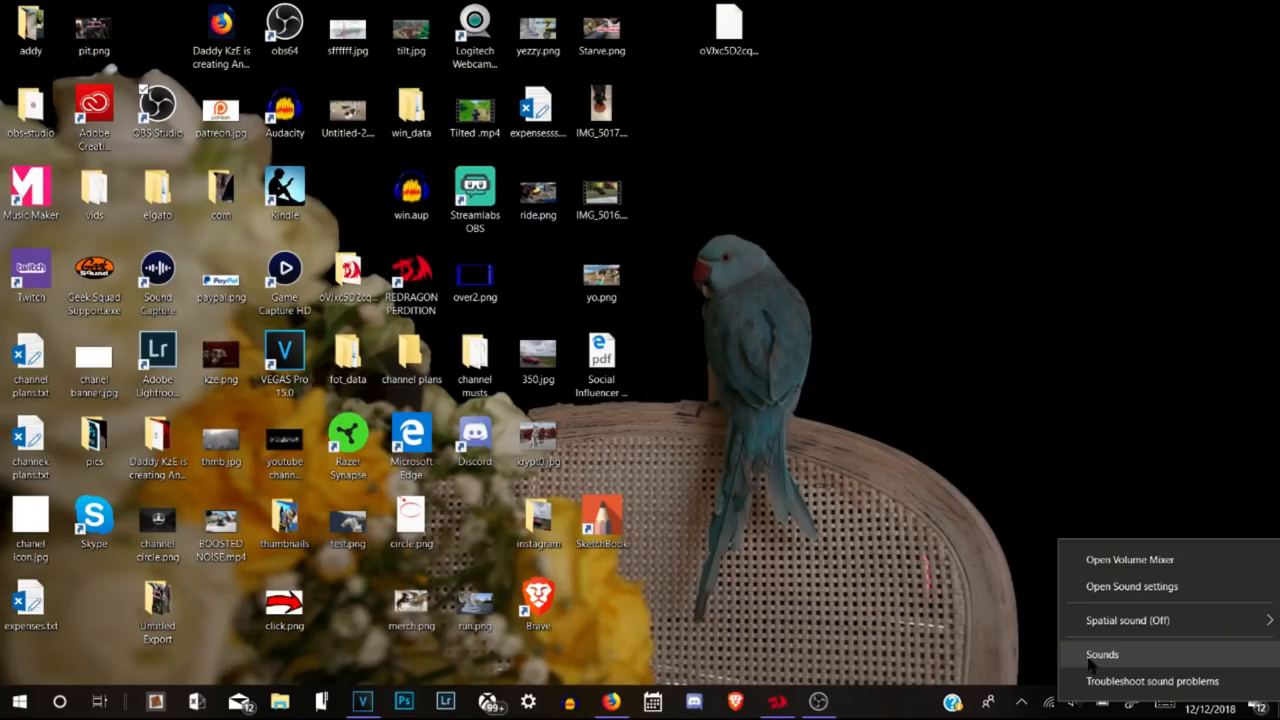
- Bring up the Sound dialog on its Sounds scheme and program events list
{"action": "left_click", "coordinate": [1102, 654]}
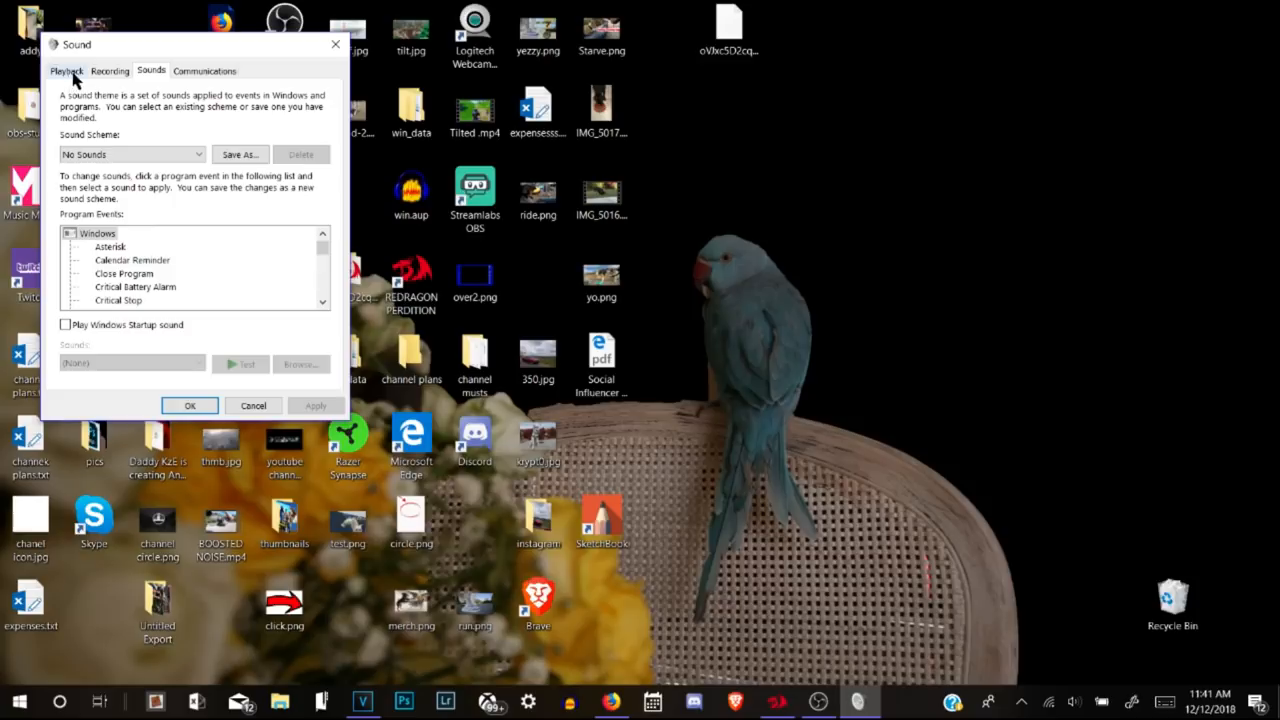
- Show the Recording devices list with Microphone Array (Realtek) as default
{"action": "left_click", "coordinate": [110, 70]}
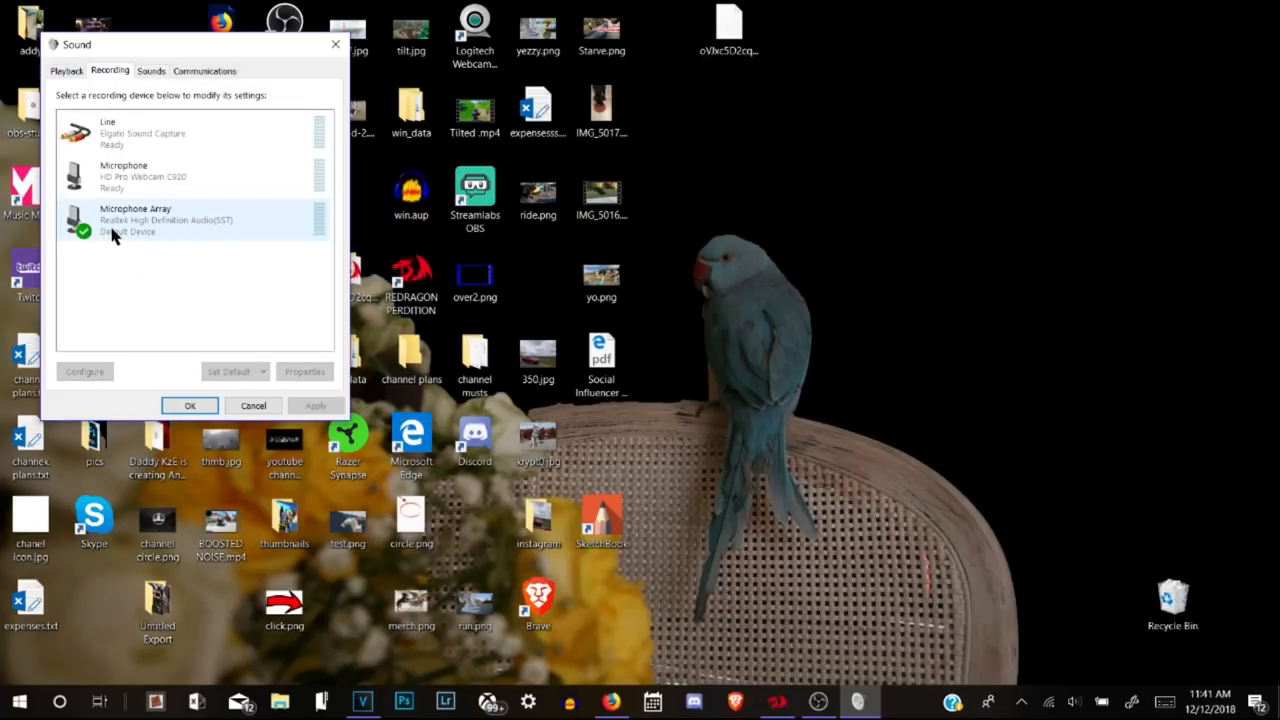
{"action": "mouse_move", "coordinate": [200, 228]}
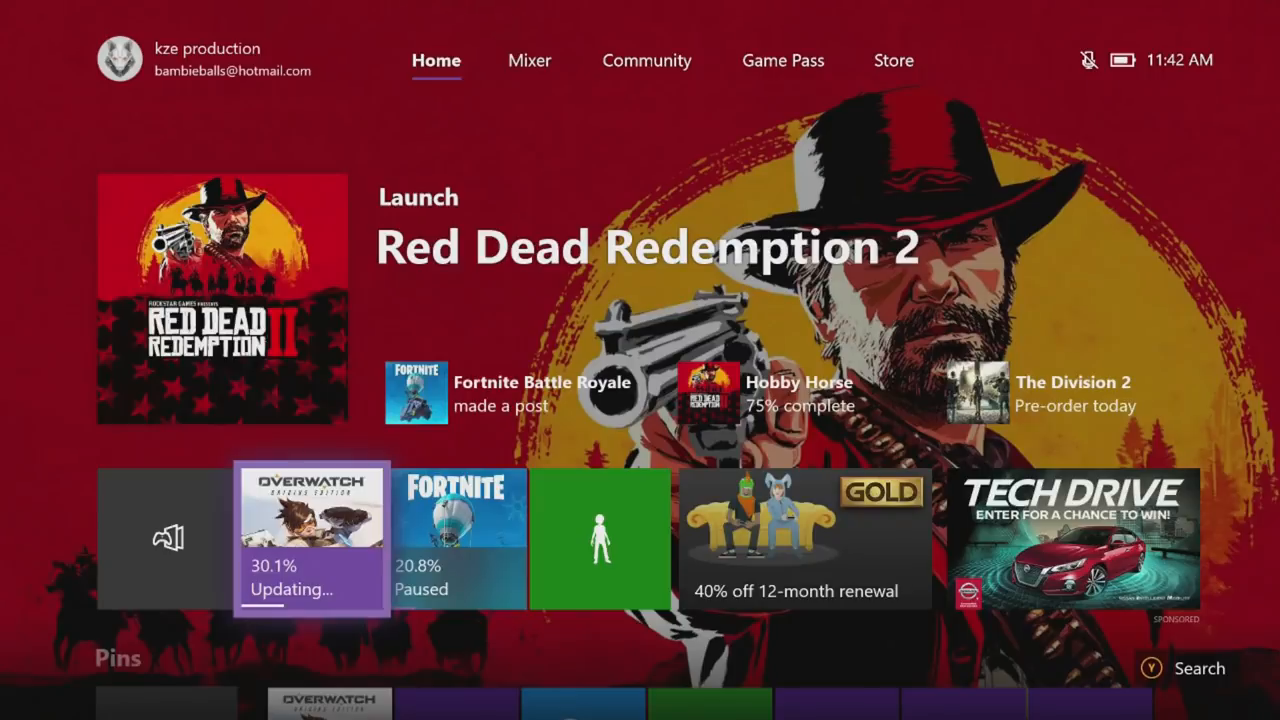
- Show the Xbox download queue with Overwatch updating at 30.8% and PUBG queued
{"action": "scroll", "scroll_direction": "left", "scroll_amount": 3}
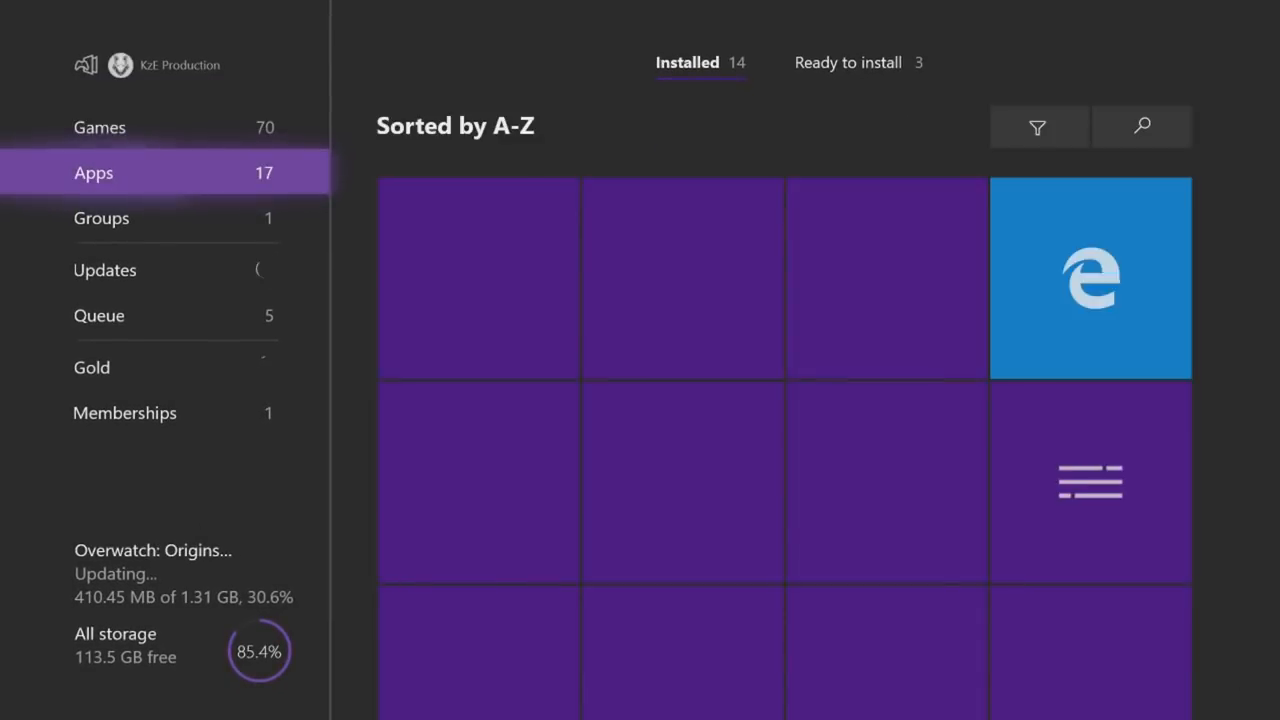
{"action": "left_click", "coordinate": [100, 316]}
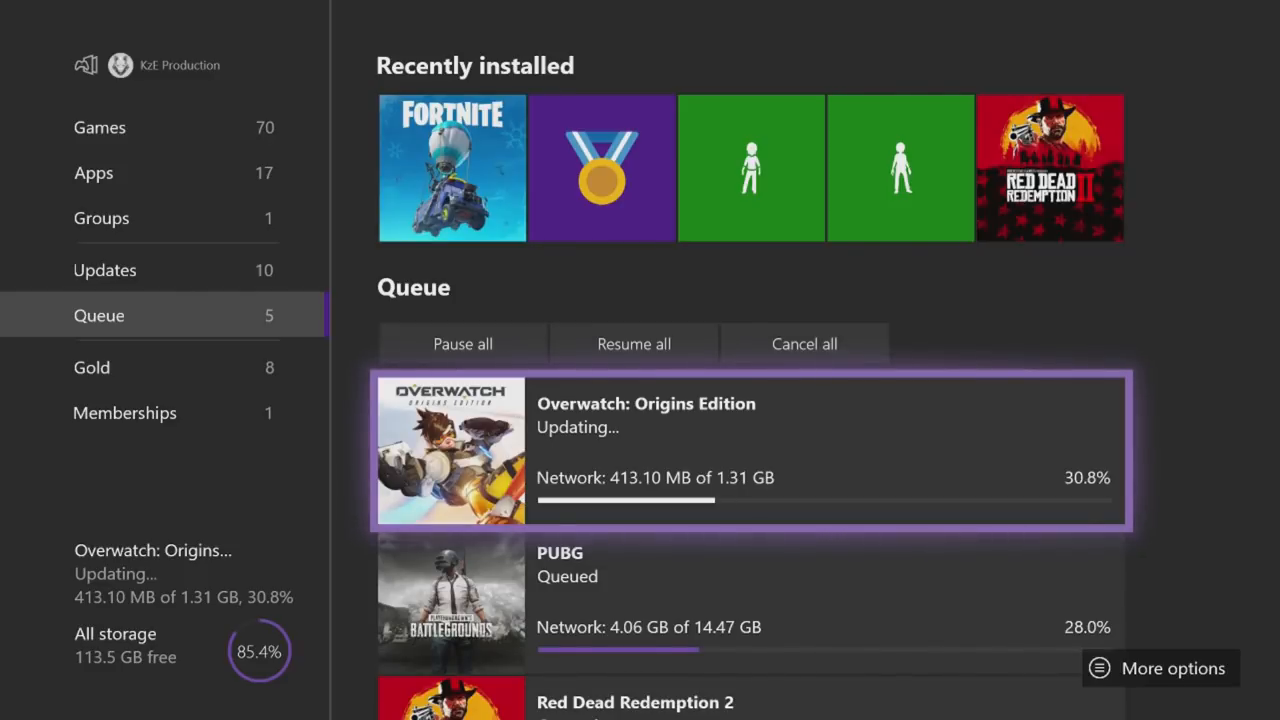